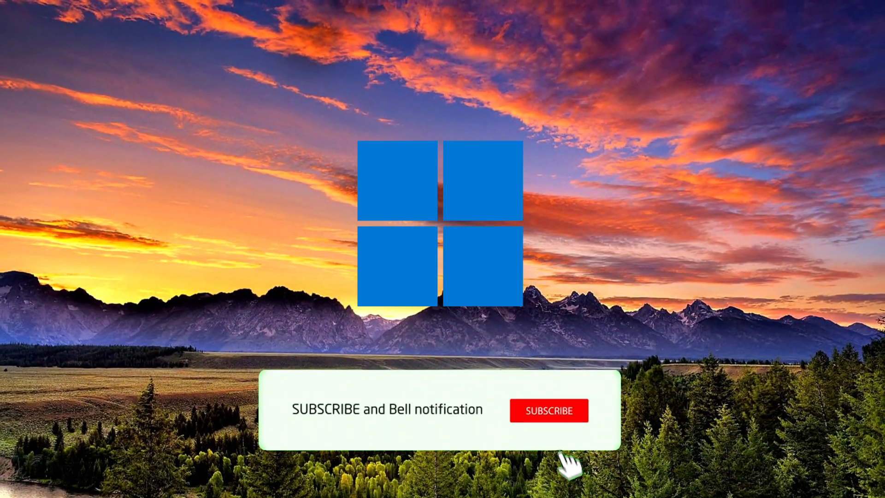
Step: Launch the Settings app from a Start search for 'settings'
click(548, 410)
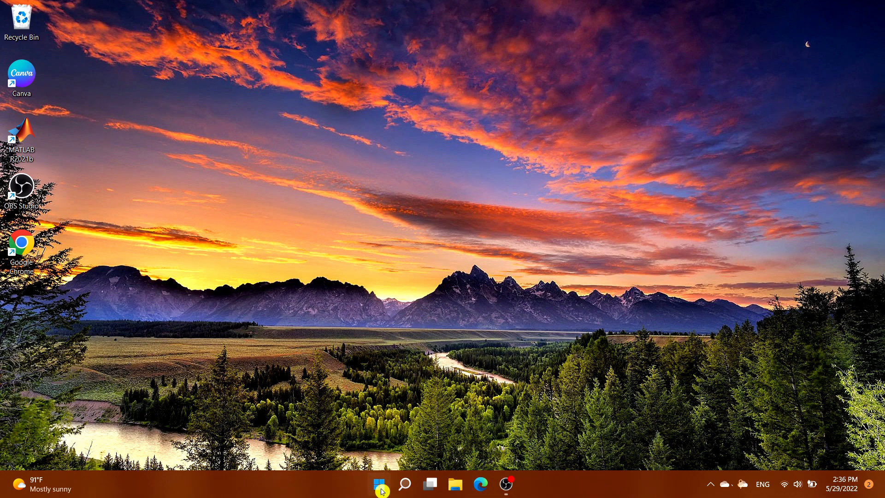
click(379, 484)
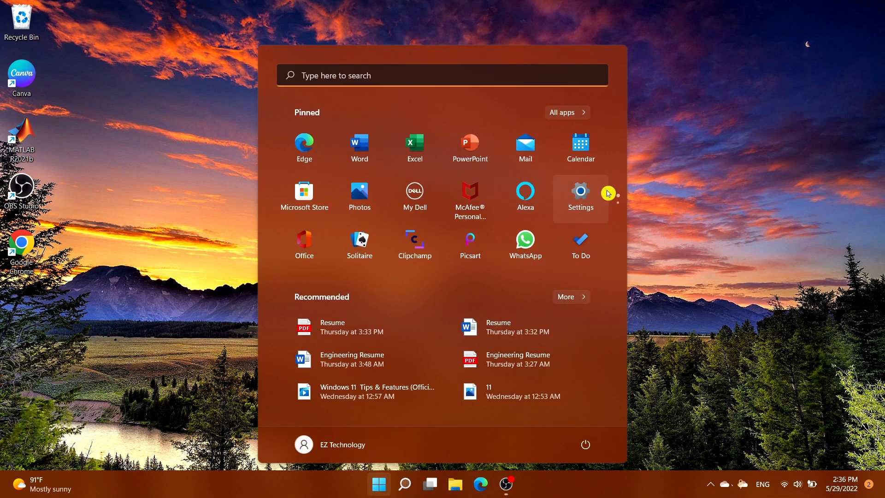
text(settings)
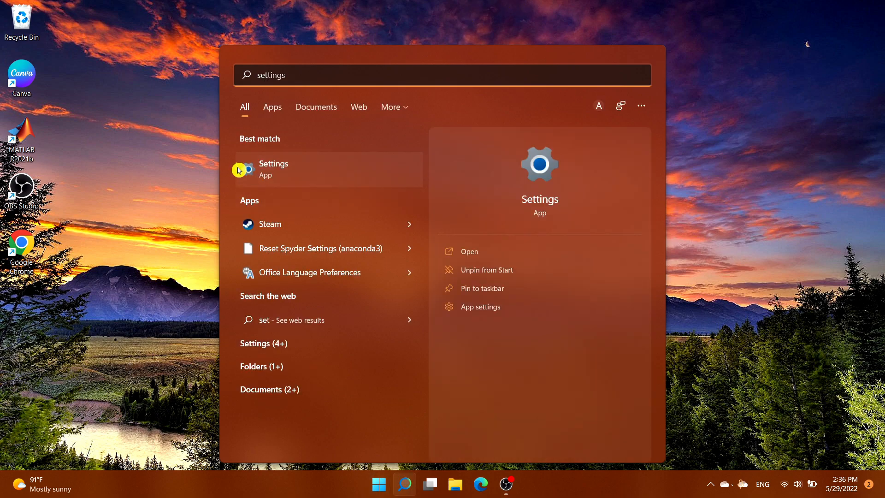
click(273, 168)
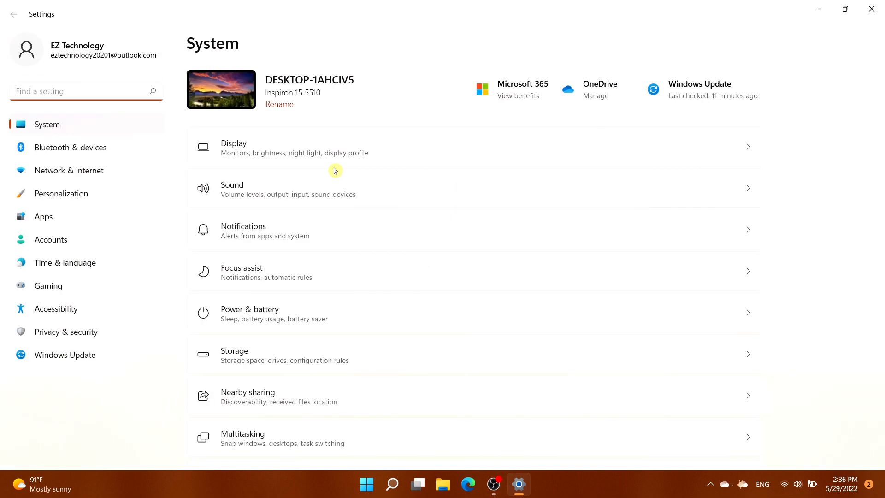
mouse_move(92, 166)
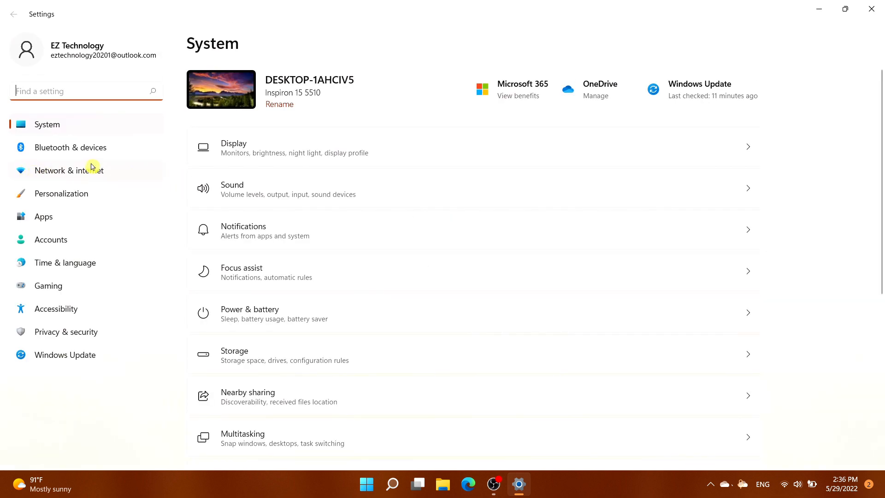
Step: Turn Metered connection On for the connected Wi-Fi network under Network & internet
click(69, 169)
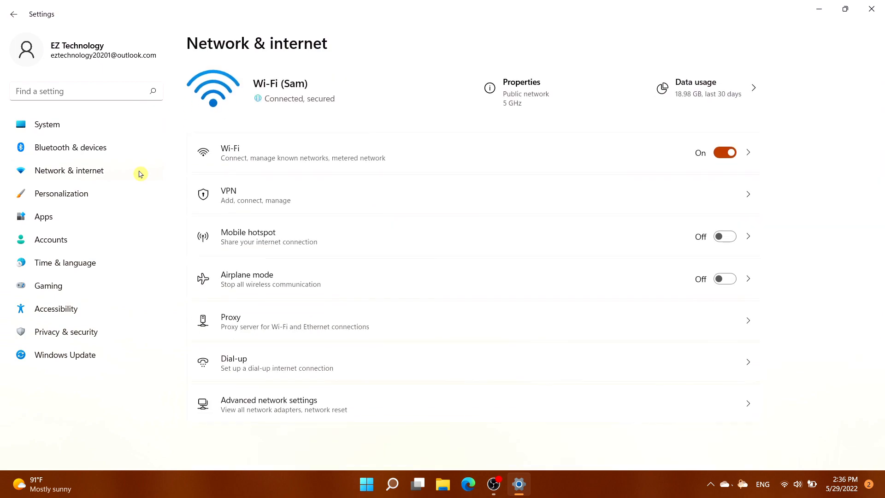
mouse_move(437, 149)
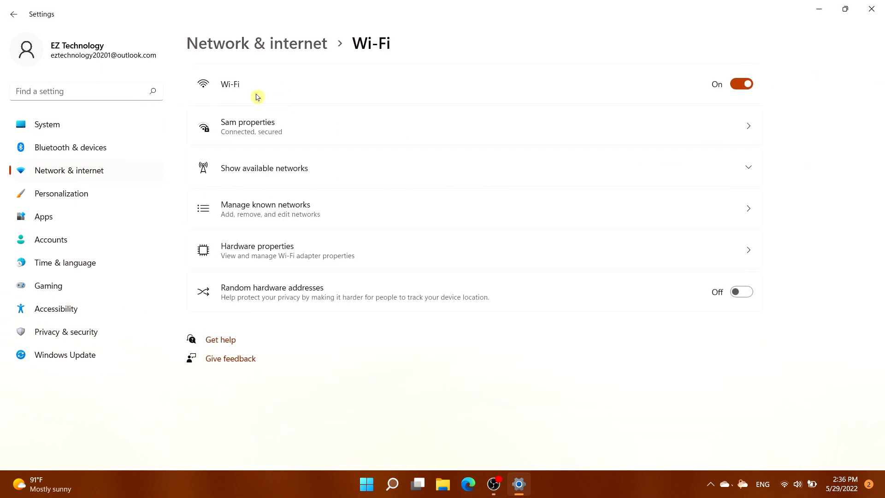
mouse_move(293, 136)
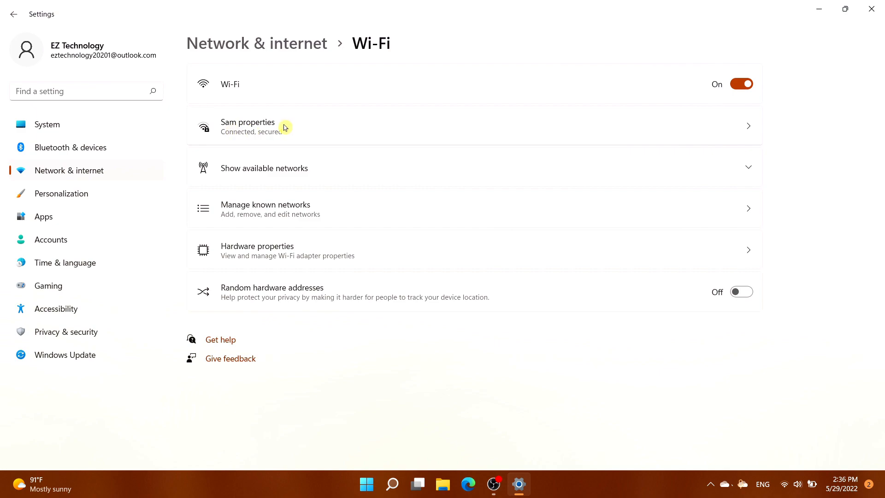
click(248, 126)
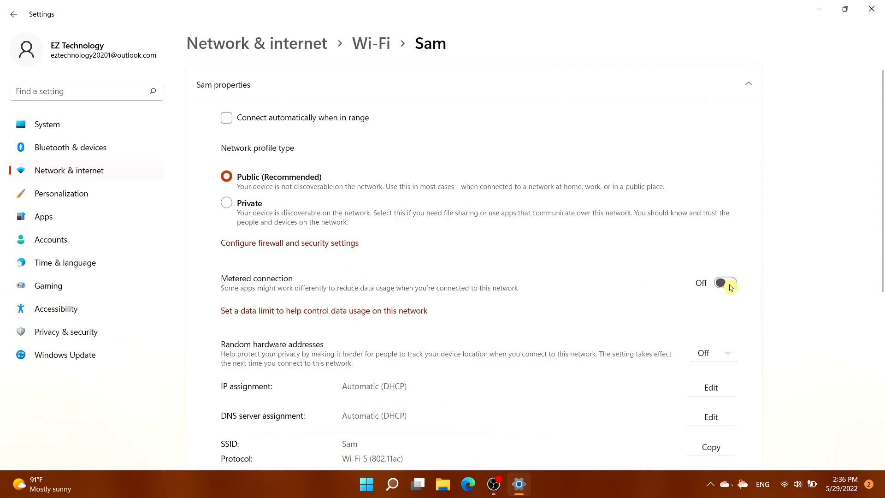
click(724, 283)
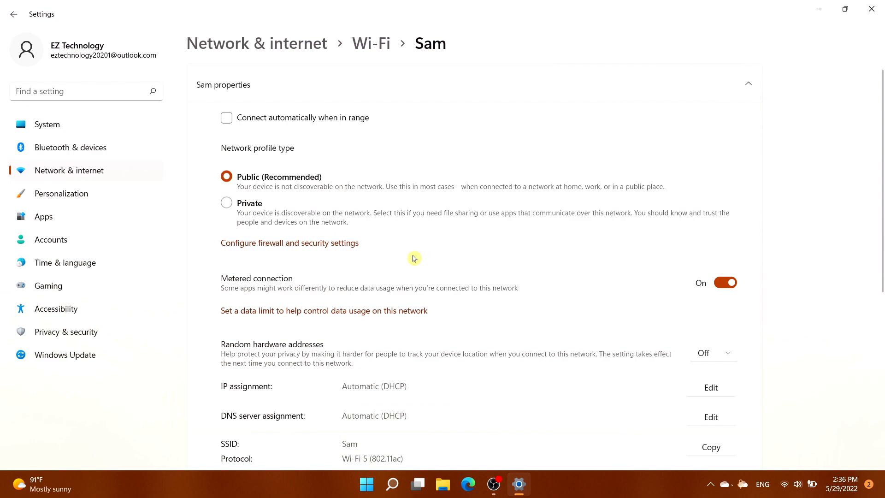
mouse_move(338, 184)
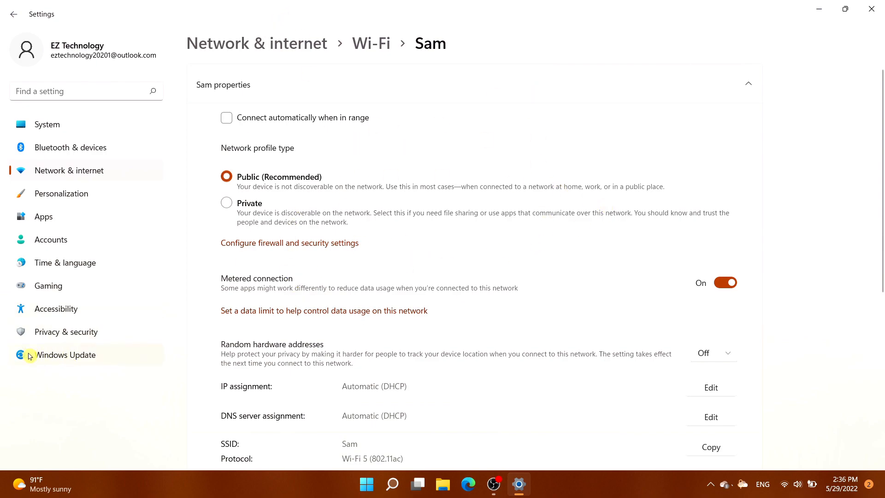
mouse_move(109, 354)
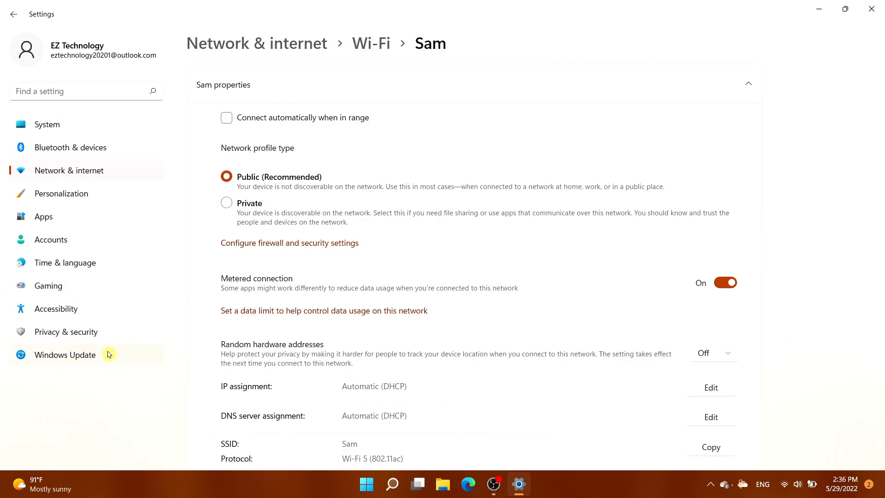
mouse_move(116, 361)
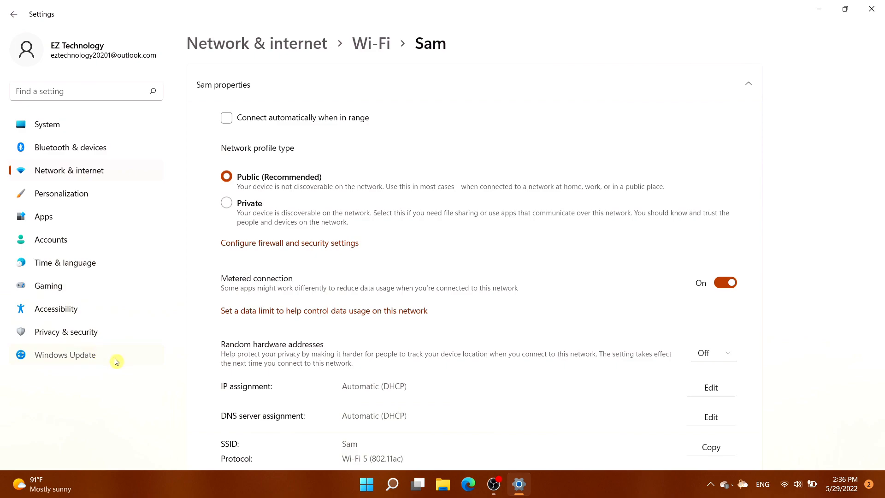
Step: Go to Windows Update and scroll down toward Advanced options
click(65, 354)
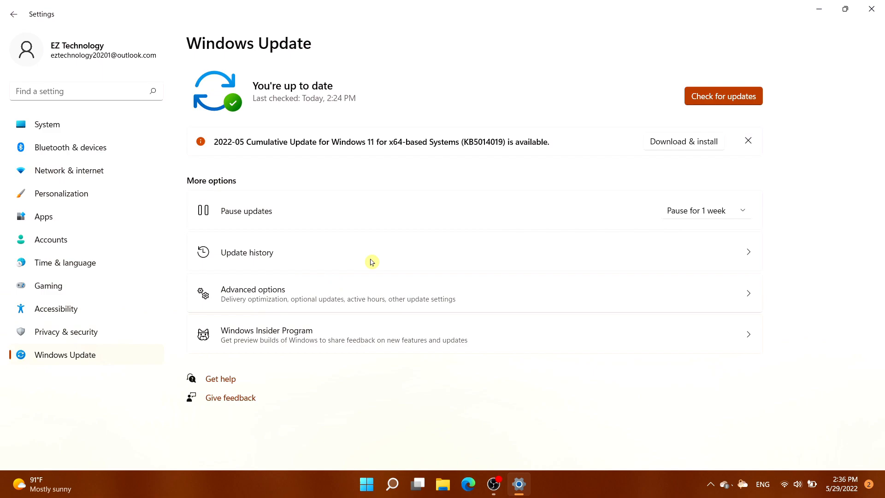
mouse_move(359, 292)
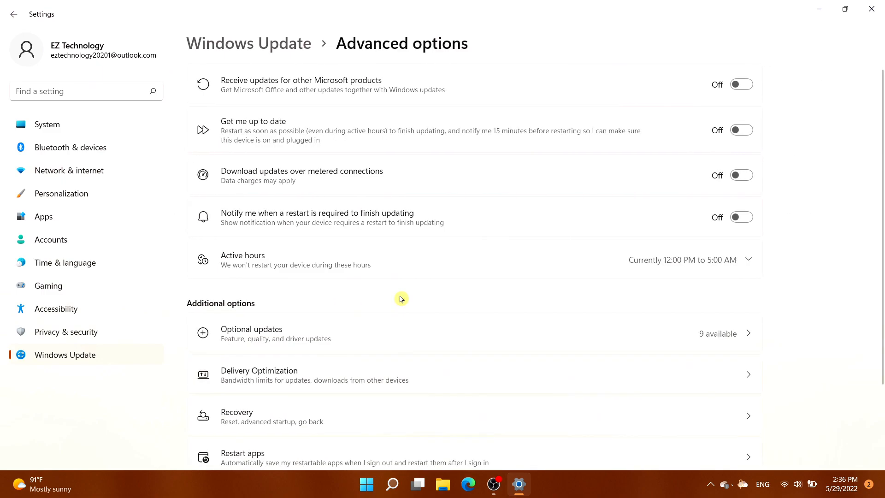
scroll(down, 3)
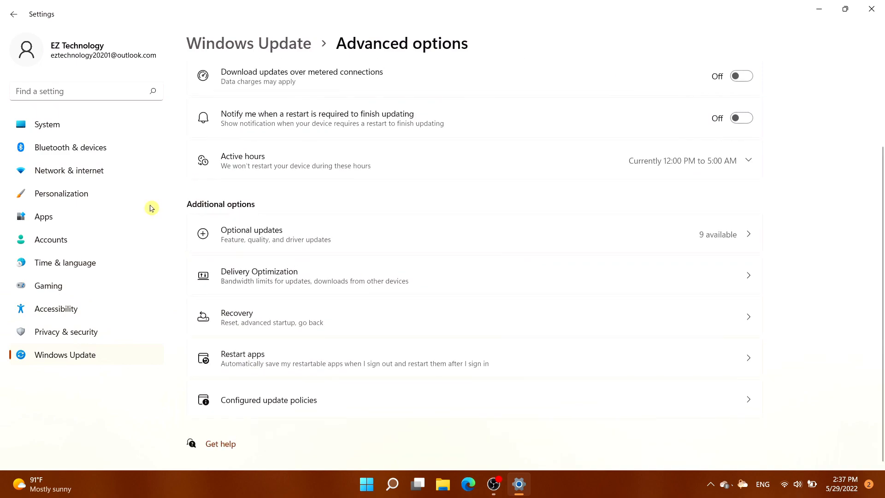
mouse_move(315, 271)
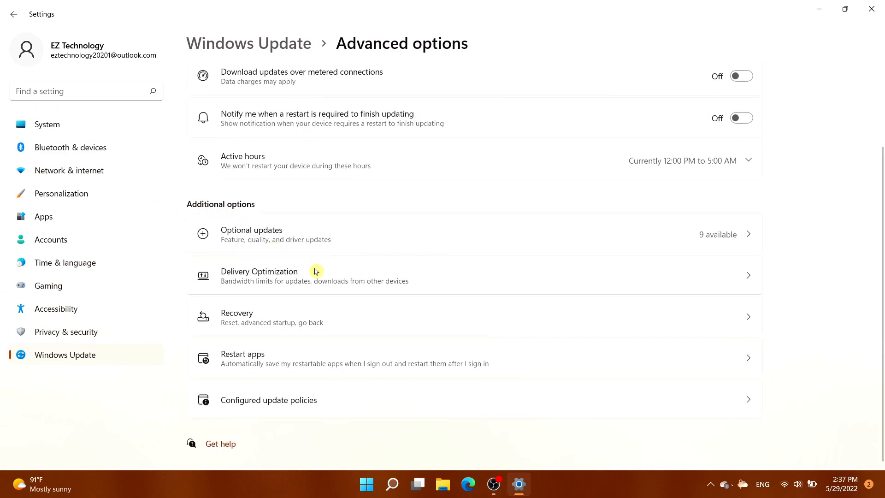
mouse_move(450, 279)
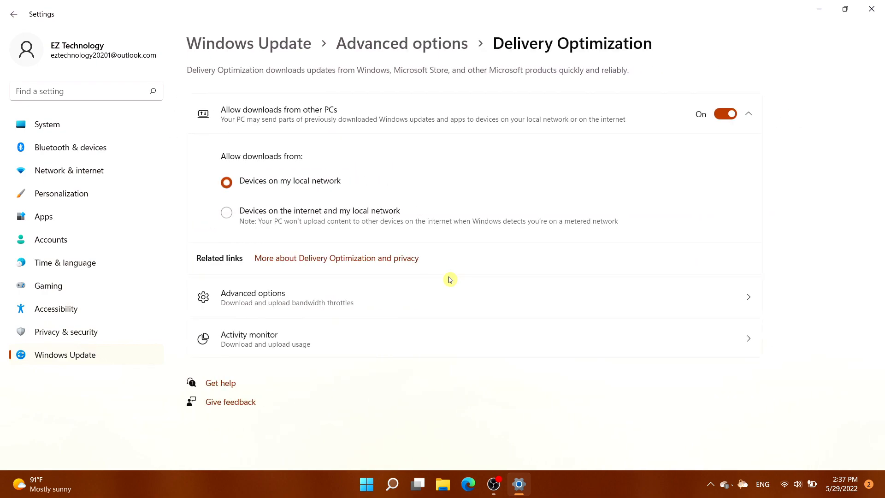
mouse_move(293, 152)
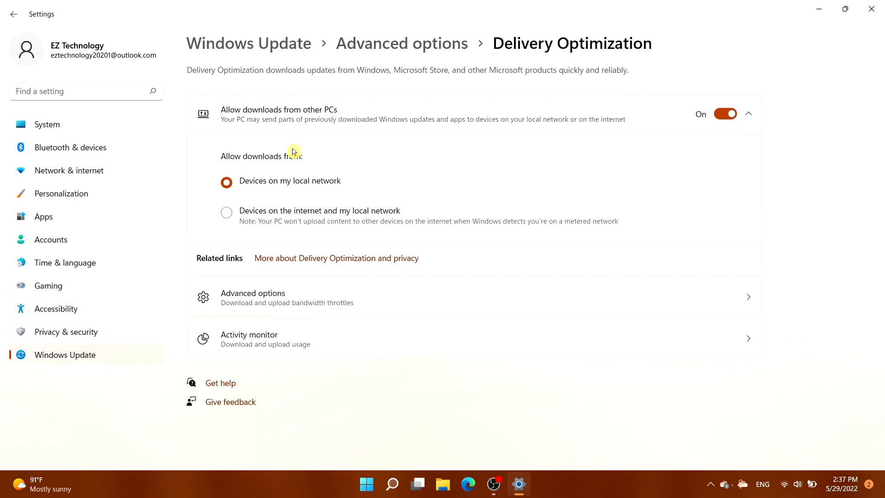
mouse_move(277, 127)
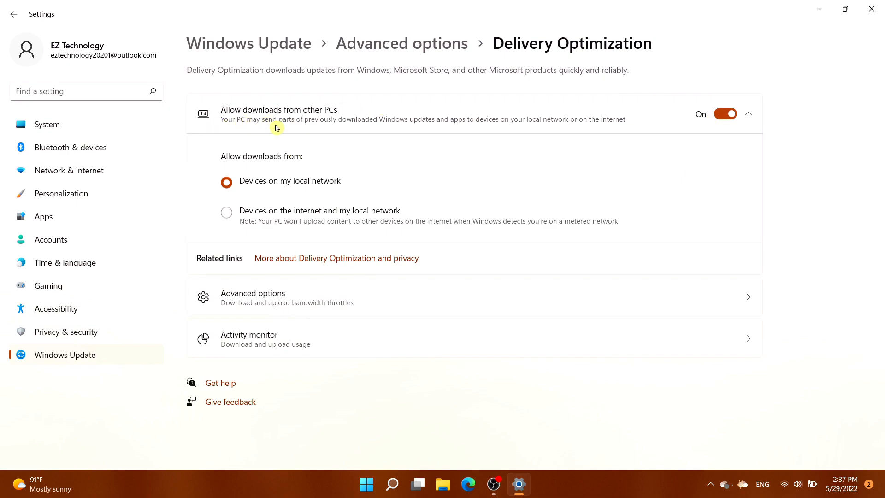
mouse_move(705, 127)
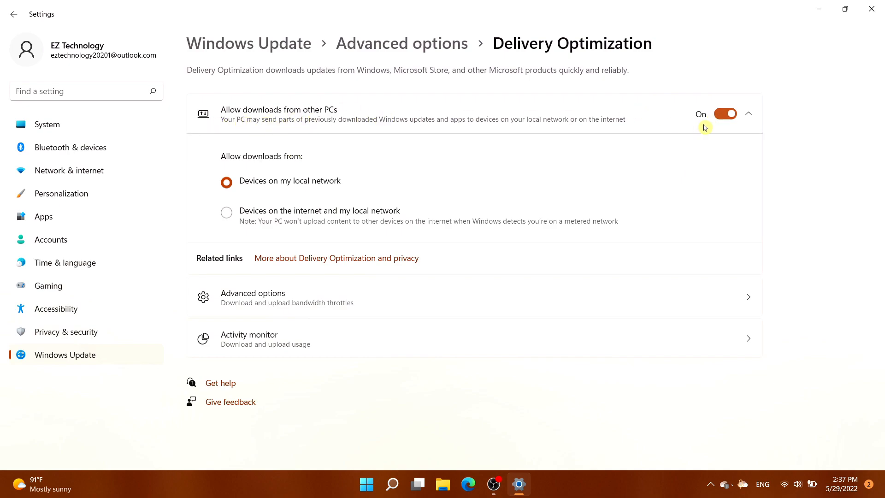
Step: Switch 'Allow downloads from other PCs' Off in Delivery Optimization and close Settings
click(724, 114)
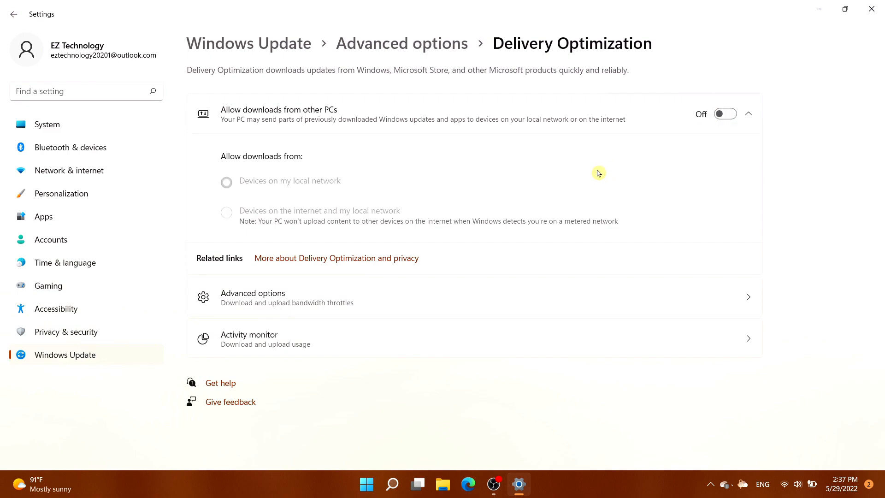
mouse_move(851, 125)
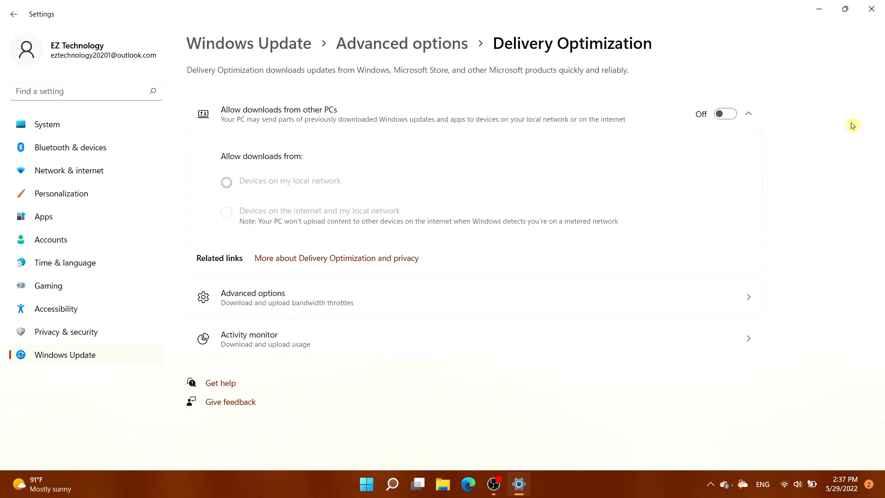
mouse_move(877, 17)
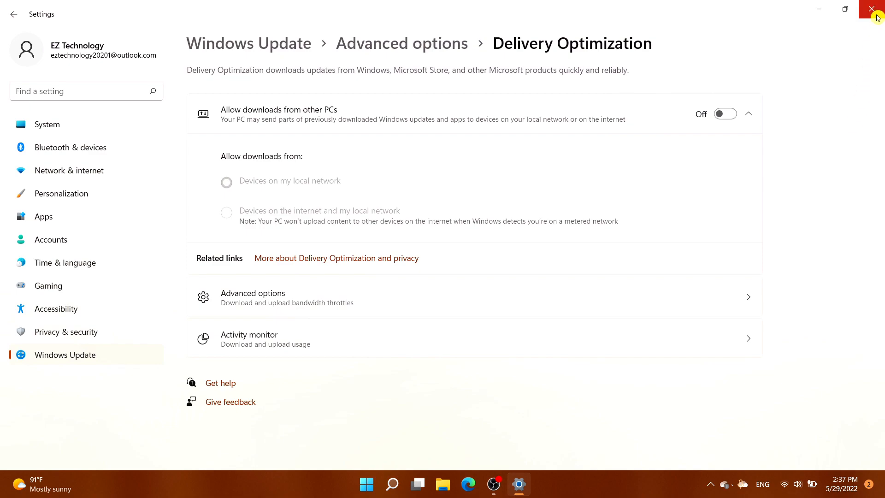
click(870, 9)
text(registry Editor)
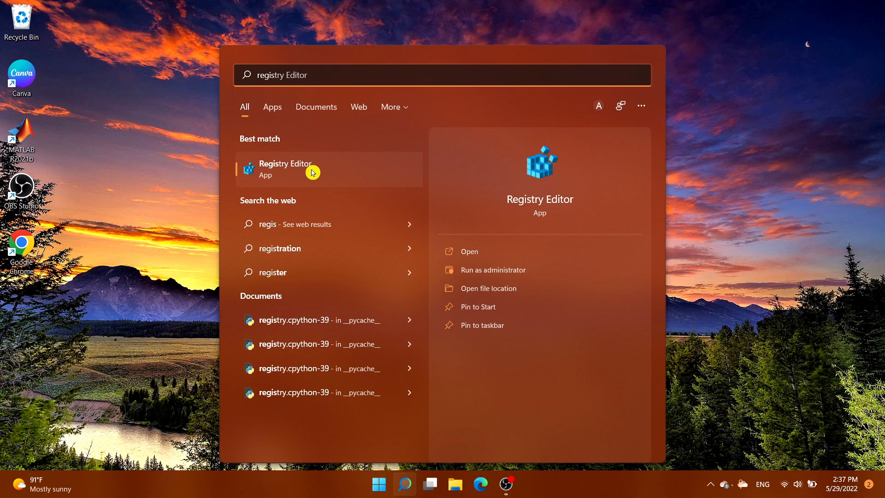
Step: Launch Registry Editor from the Start search results
click(312, 171)
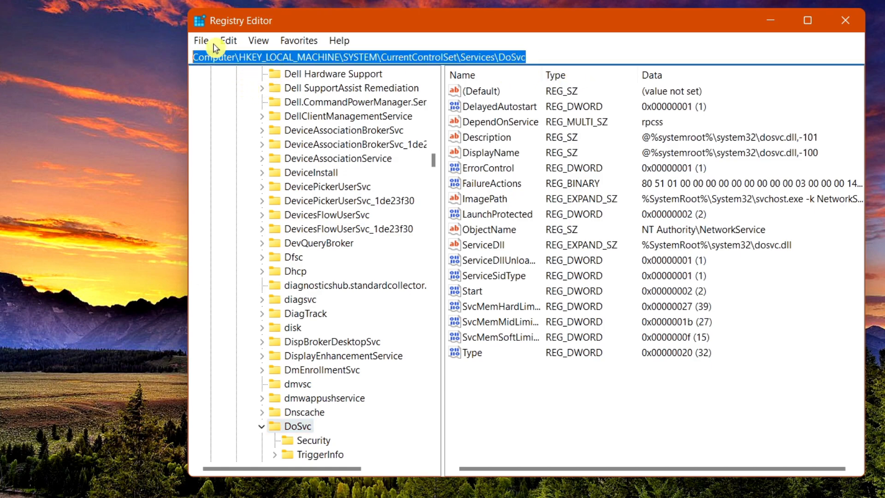
mouse_move(331, 63)
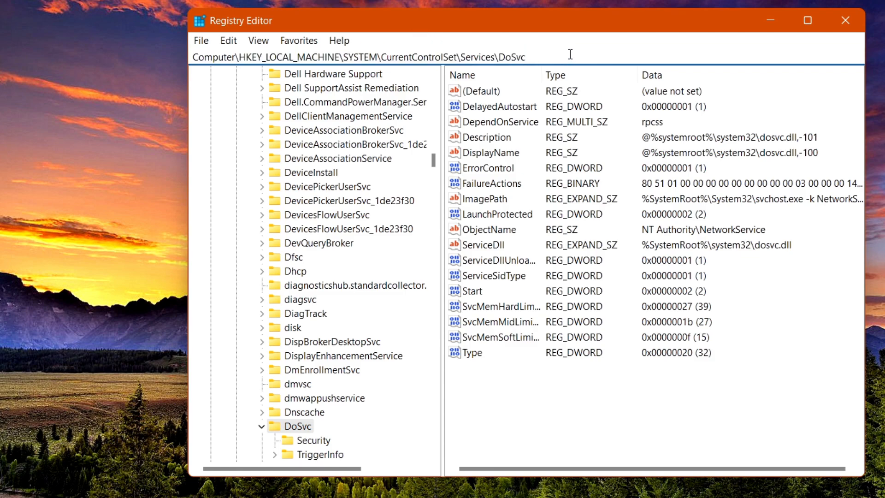
mouse_move(576, 204)
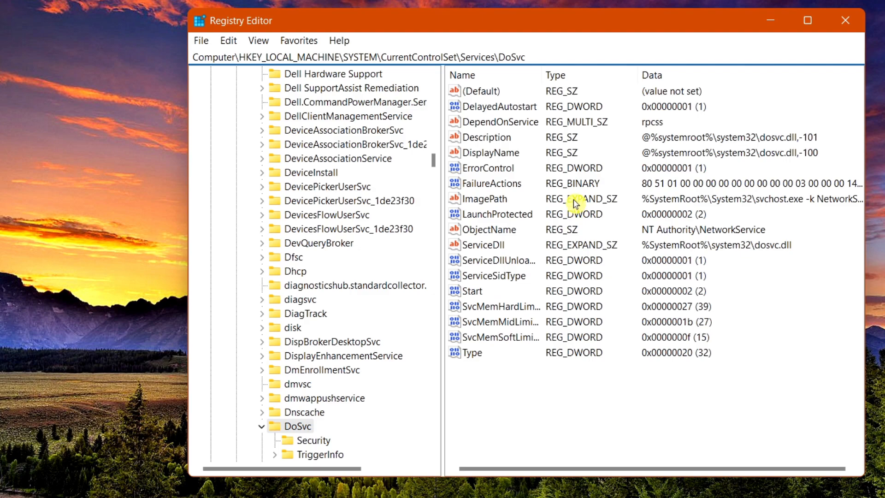
Step: Set the DoSvc Start DWORD value to 4 to disable the service
double_click(473, 290)
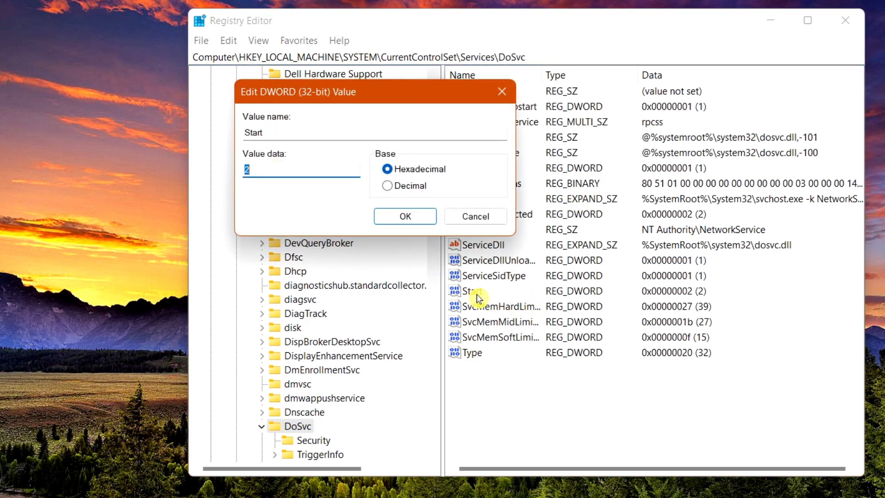
mouse_move(279, 164)
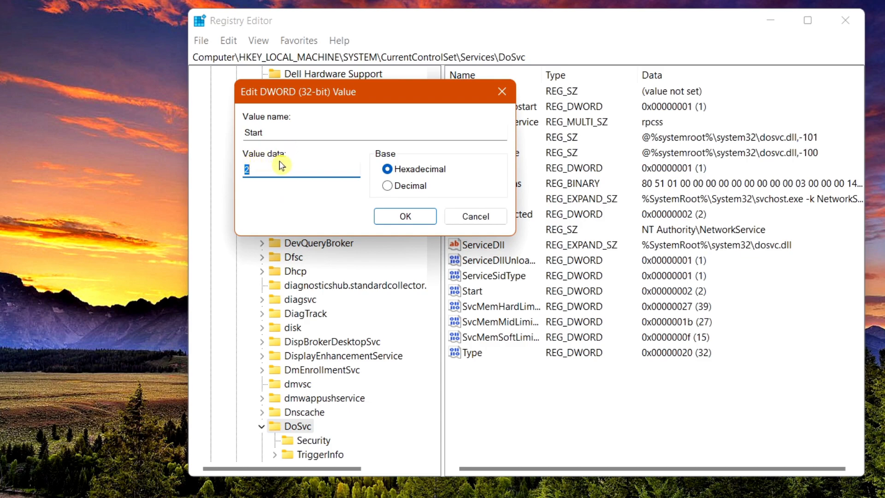
mouse_move(275, 166)
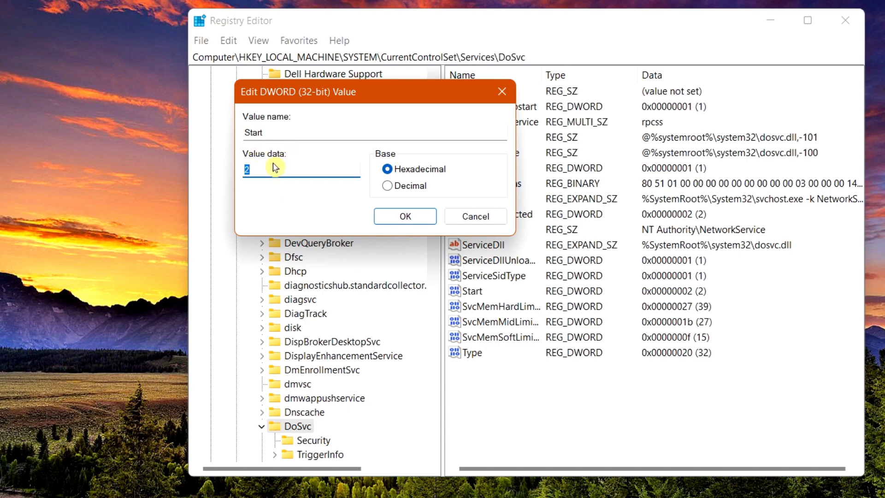
text(4)
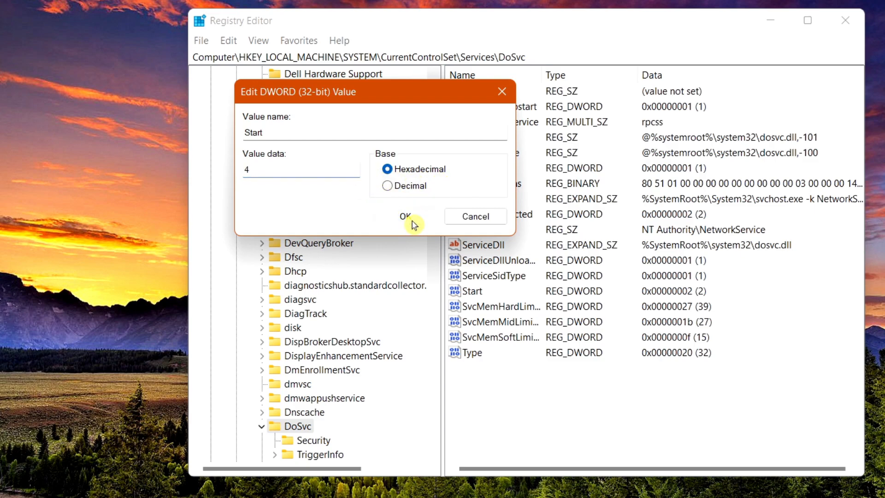
click(405, 216)
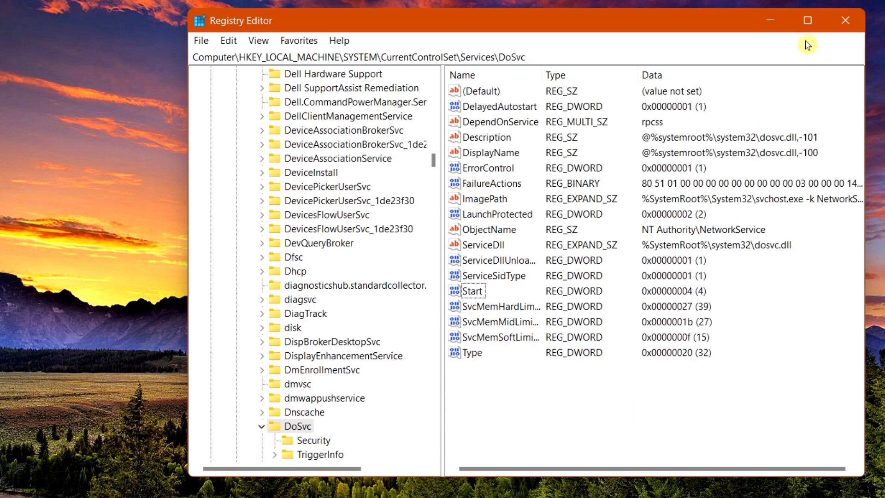
mouse_move(846, 24)
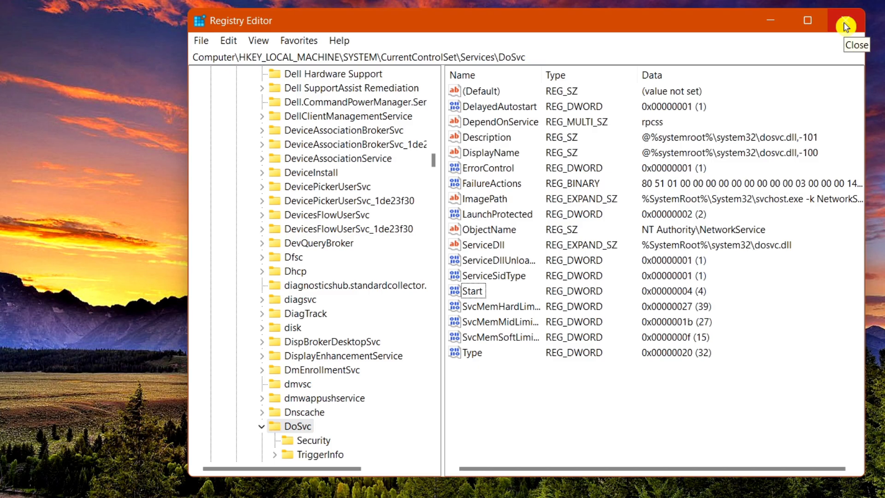
Step: Close Registry Editor, returning to the desktop
click(845, 24)
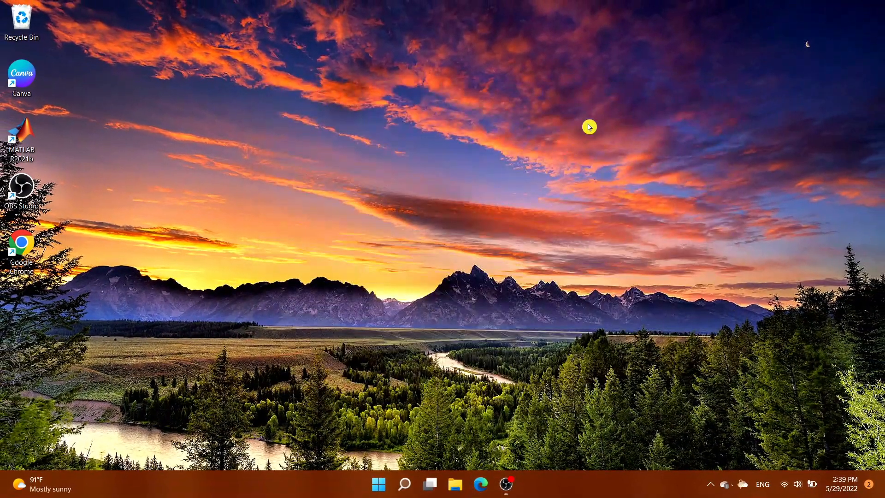